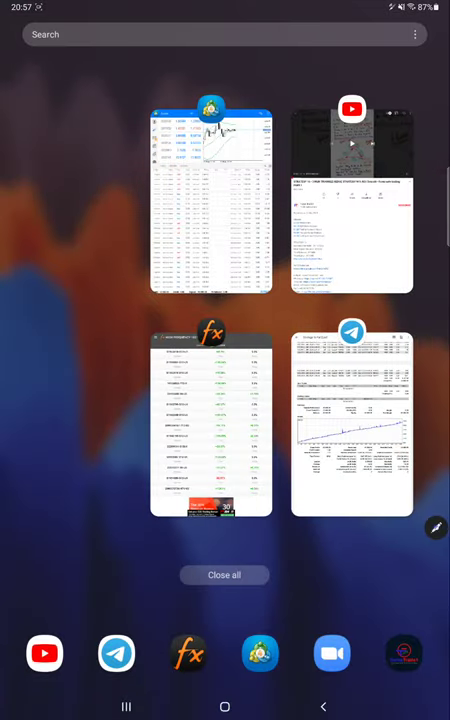
Switch to Myfxbook's Stats tab showing the +199.89% gain and $19,988.46 profit.
{"action": "left_click", "coordinate": [211, 427]}
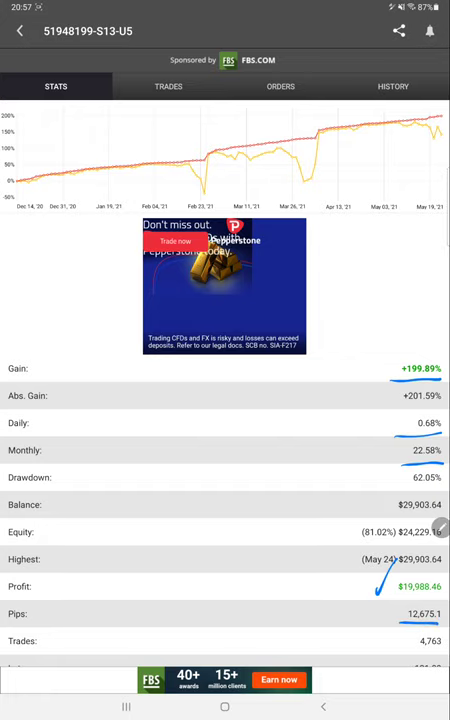
Scroll through the account's open trades and check its empty pending orders list.
{"action": "left_click", "coordinate": [168, 86]}
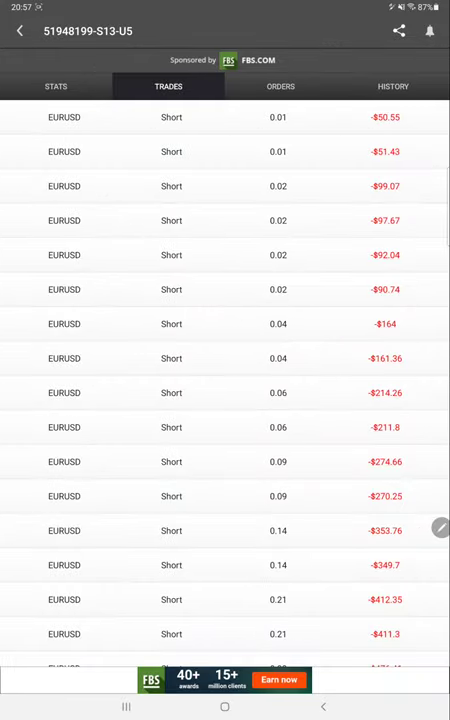
{"action": "scroll", "scroll_direction": "down", "scroll_amount": 3}
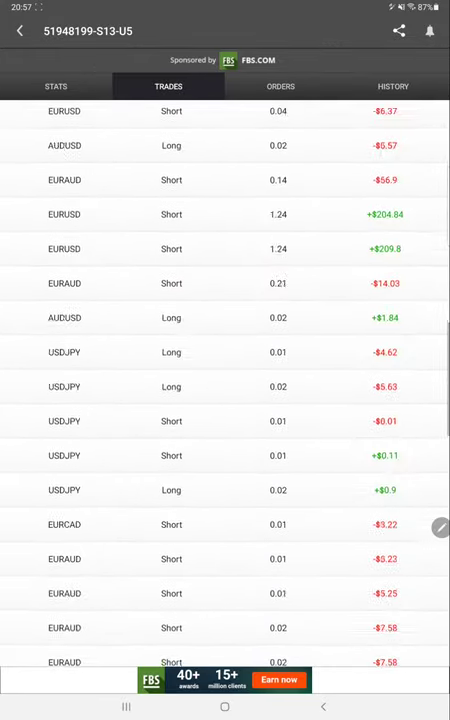
{"action": "scroll", "scroll_direction": "down", "scroll_amount": 3}
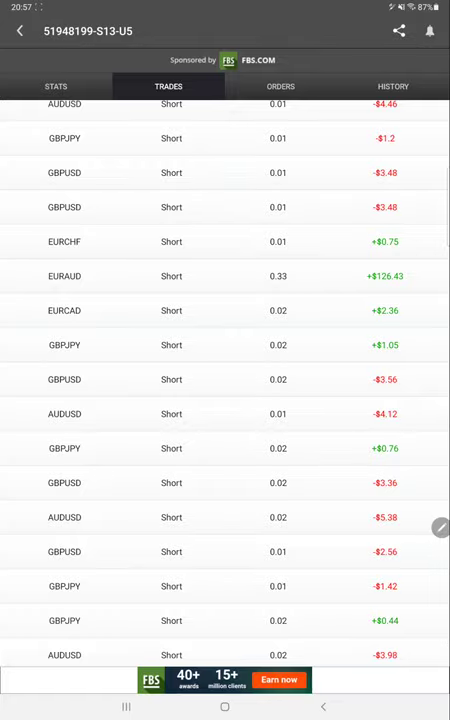
{"action": "scroll", "scroll_direction": "up", "scroll_amount": 3}
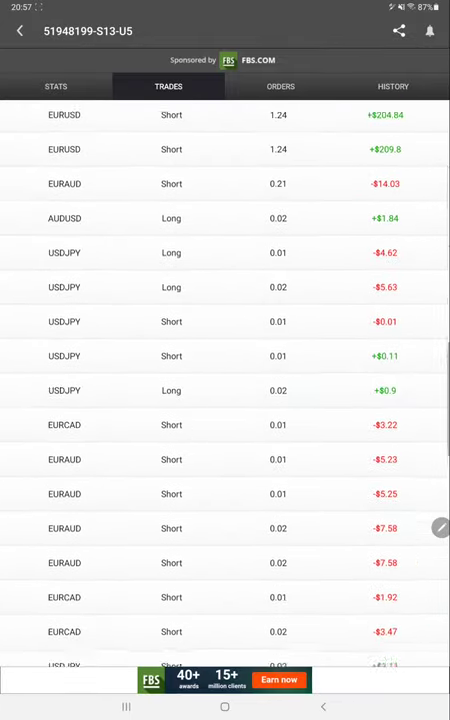
{"action": "left_click", "coordinate": [281, 86]}
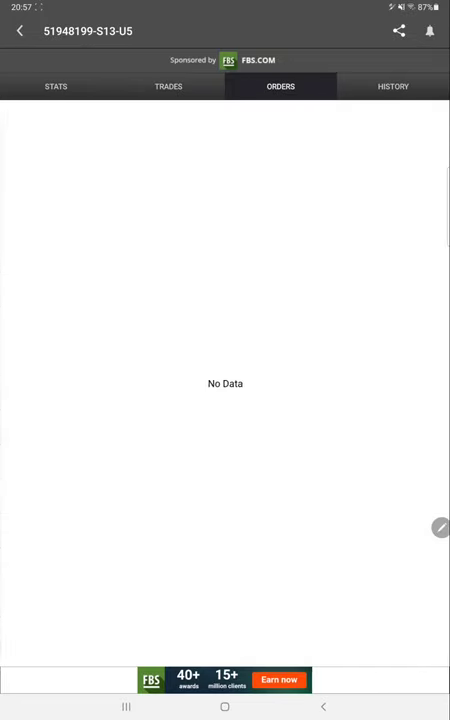
Scroll through the account's closed trade history in Myfxbook.
{"action": "left_click", "coordinate": [393, 86]}
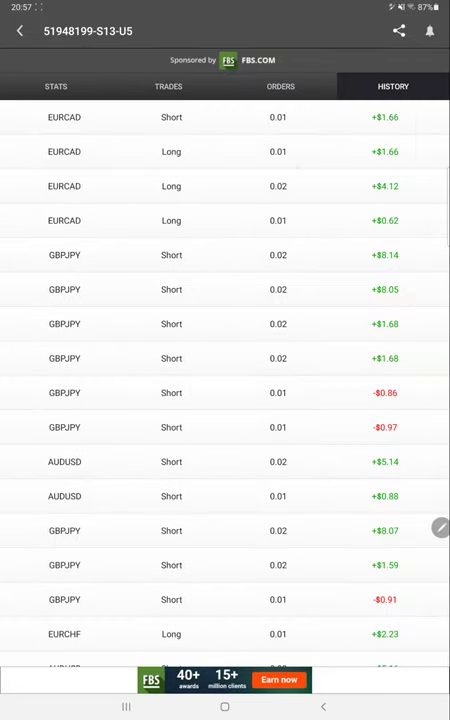
{"action": "scroll", "scroll_direction": "down", "scroll_amount": 3}
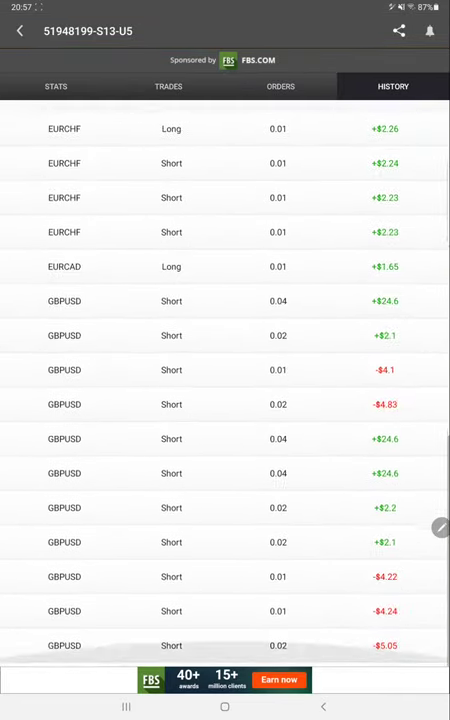
{"action": "scroll", "scroll_direction": "up", "scroll_amount": 3}
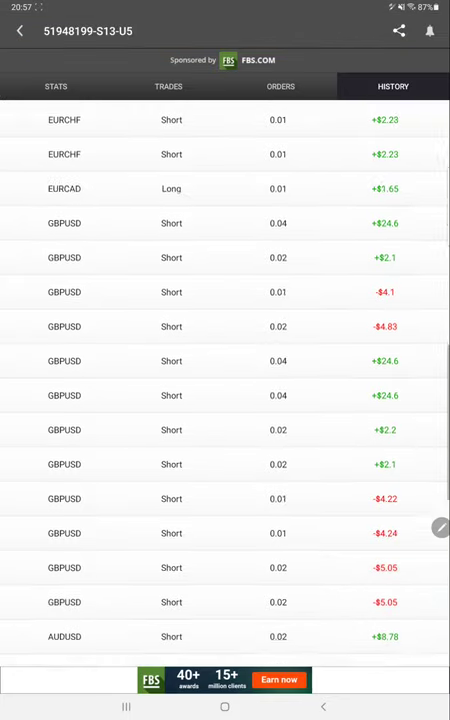
{"action": "scroll", "scroll_direction": "down", "scroll_amount": 3}
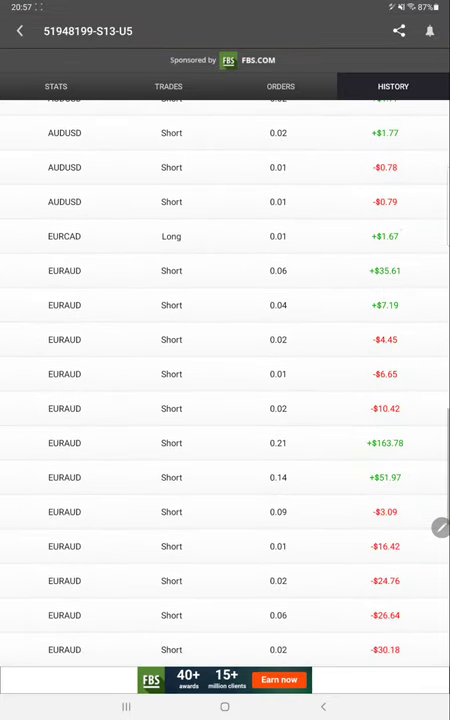
{"action": "scroll", "scroll_direction": "down", "scroll_amount": 3}
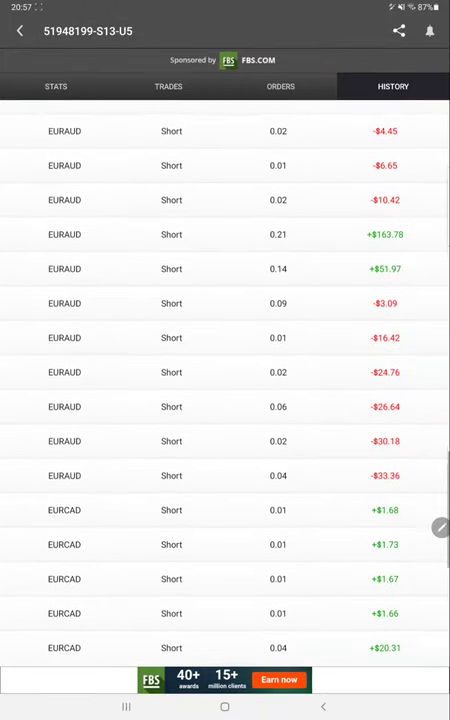
{"action": "scroll", "scroll_direction": "down", "scroll_amount": 3}
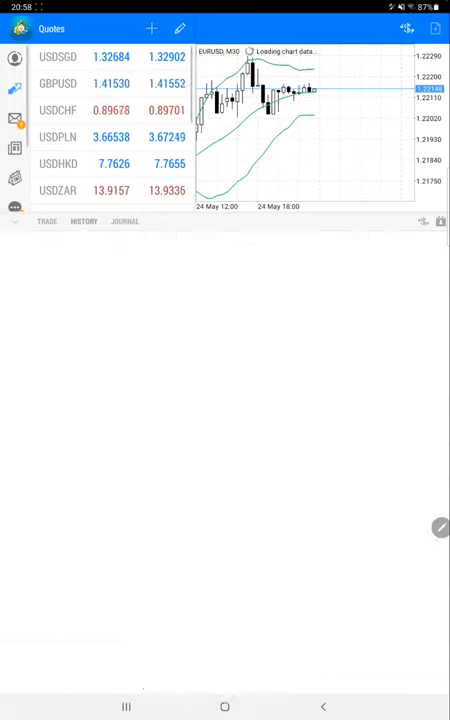
Review MT5's history of December 2020 GBPUSD, GBPJPY and USDJPY trades.
{"action": "left_click", "coordinate": [47, 221]}
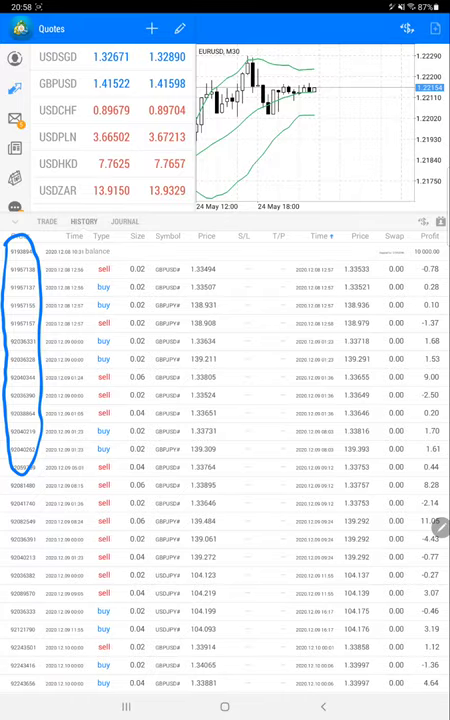
{"action": "scroll", "scroll_direction": "down", "scroll_amount": 3}
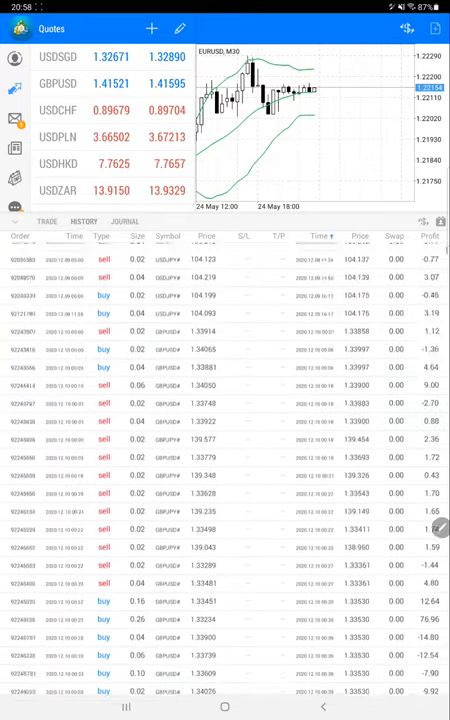
{"action": "scroll", "scroll_direction": "down", "scroll_amount": 3}
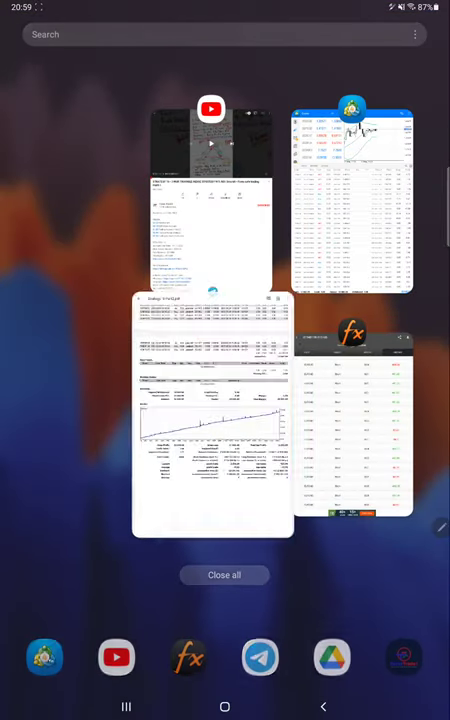
Open Strategy 16 Part2.pdf from Telegram and write '= 61' after Acc.
{"action": "left_click", "coordinate": [213, 410]}
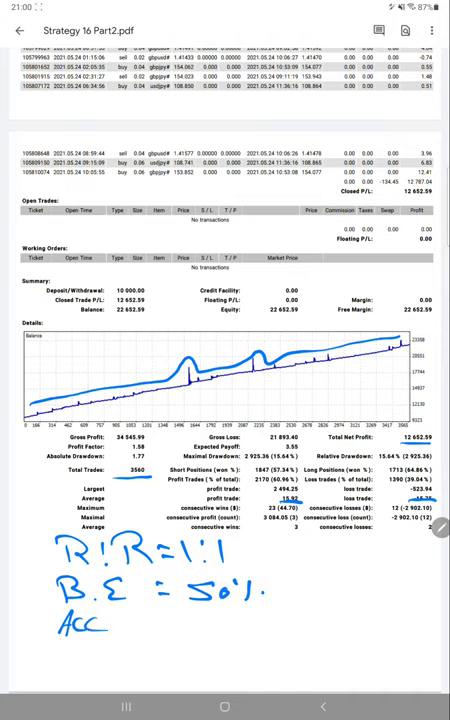
{"action": "type", "text": "= 61"}
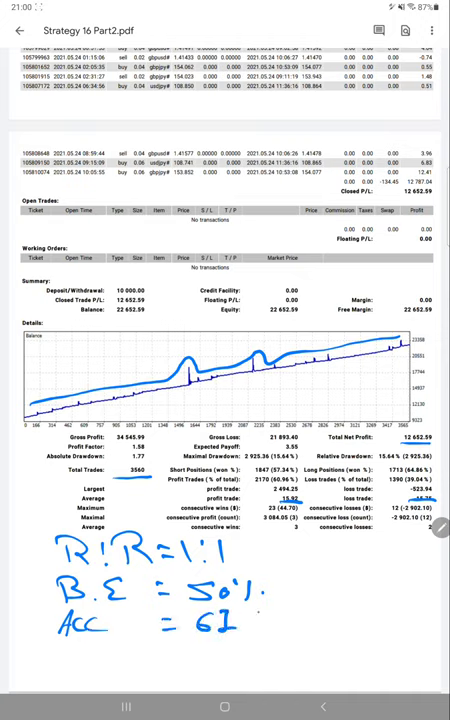